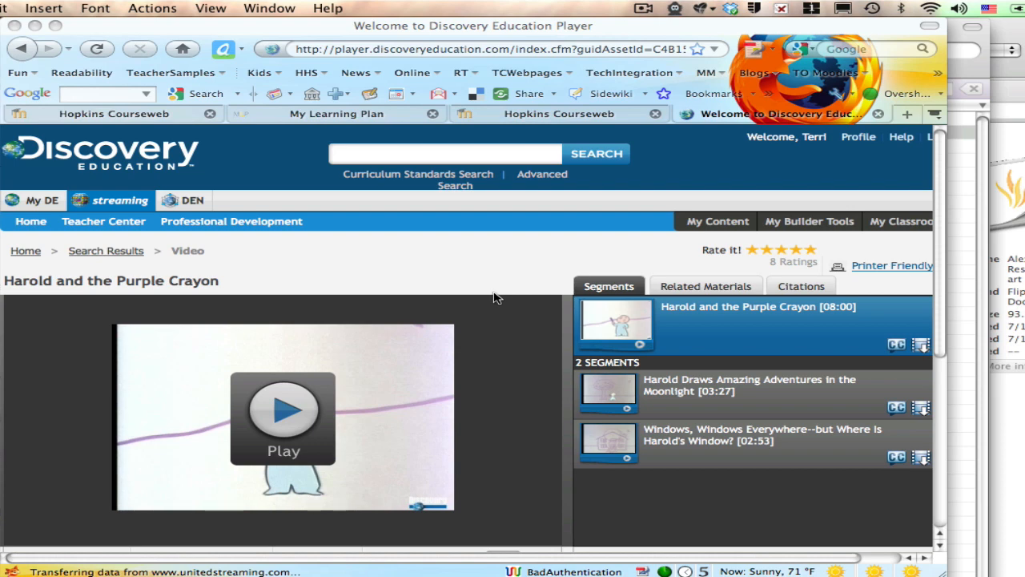
mouse_move(471, 269)
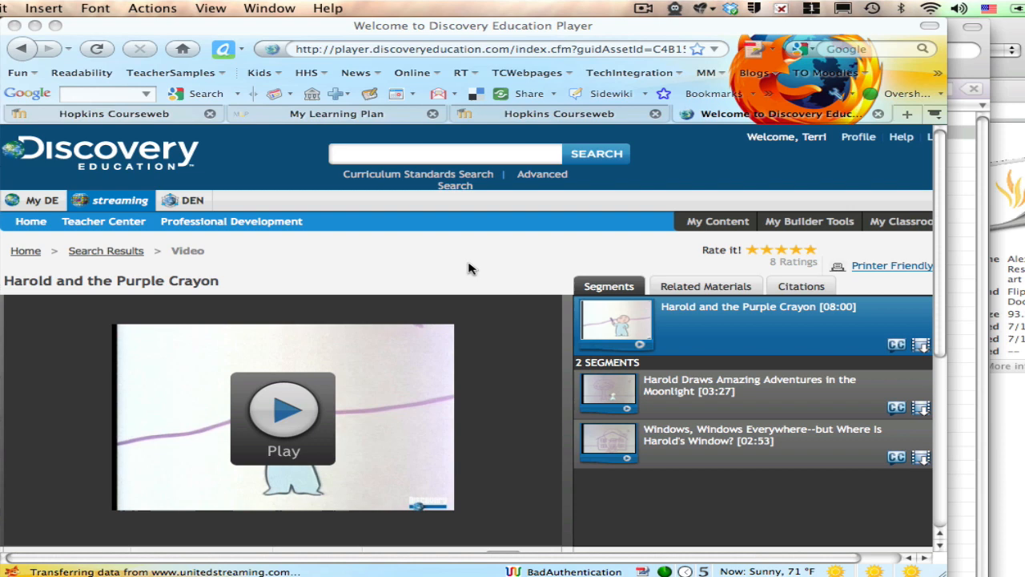
mouse_move(939, 285)
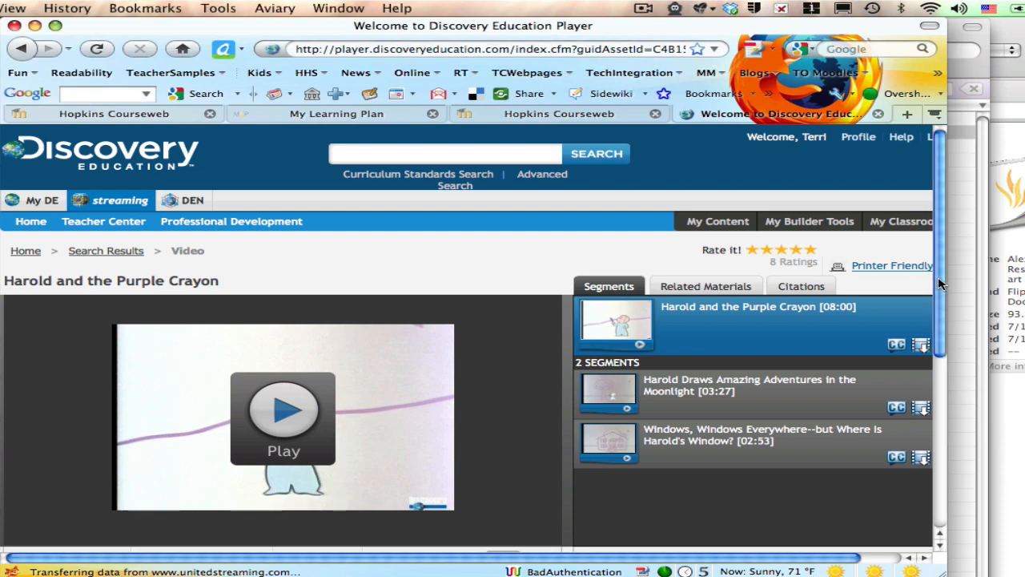
Step: Choose QuickTime 256 Kbps as the video's download format
scroll("down", 3)
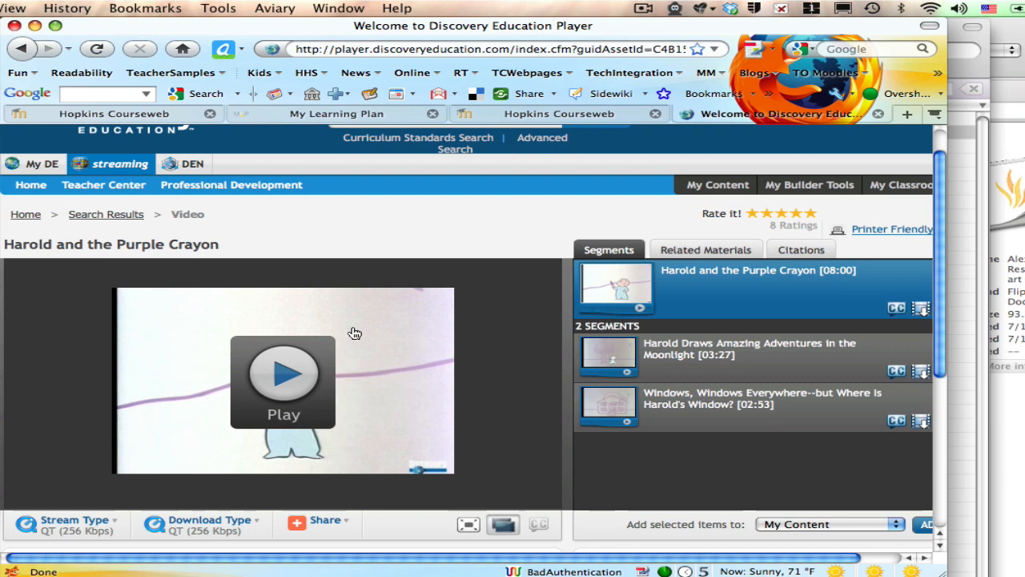
mouse_move(149, 530)
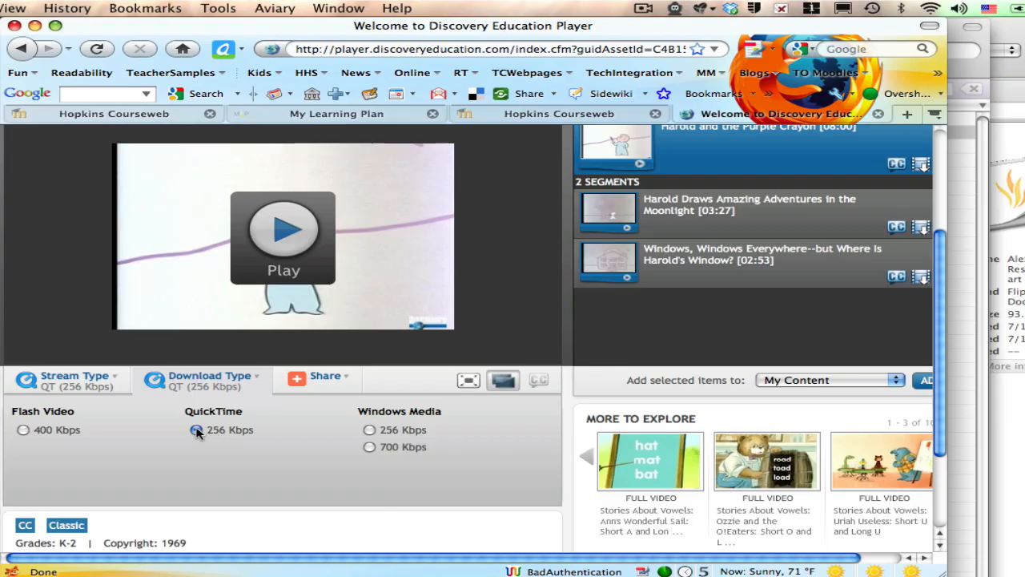
left_click(196, 429)
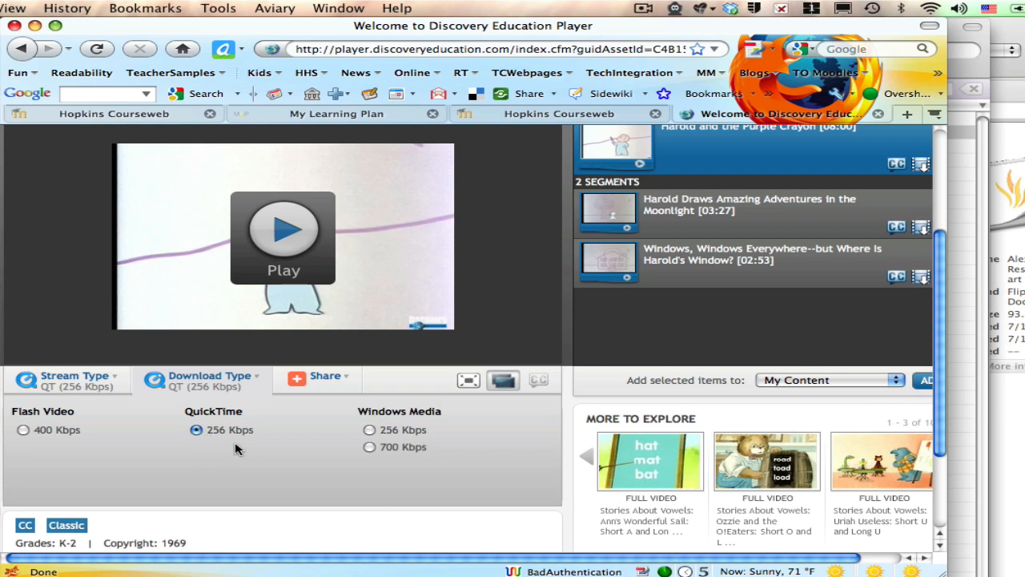
mouse_move(346, 468)
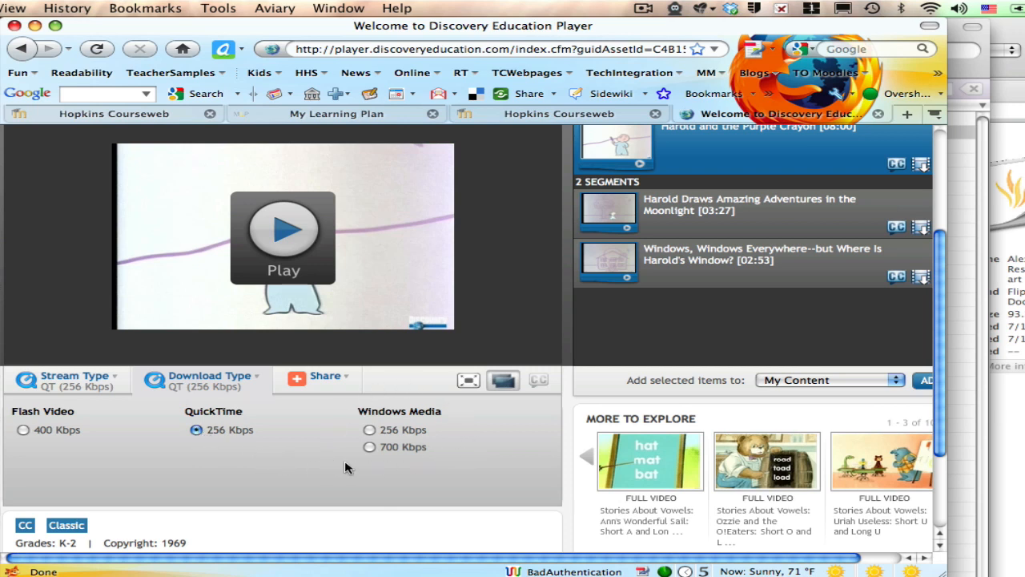
mouse_move(388, 439)
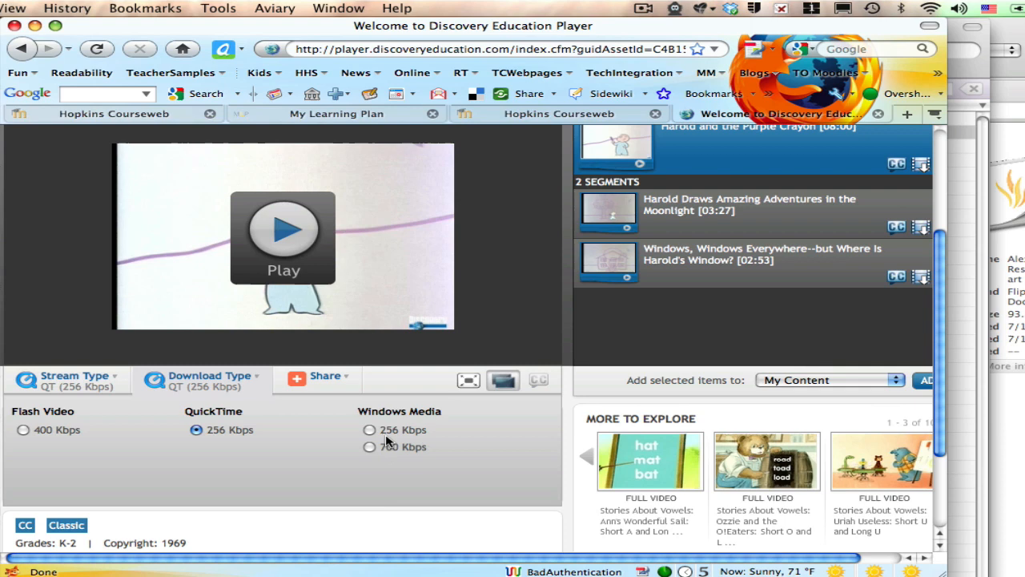
mouse_move(402, 455)
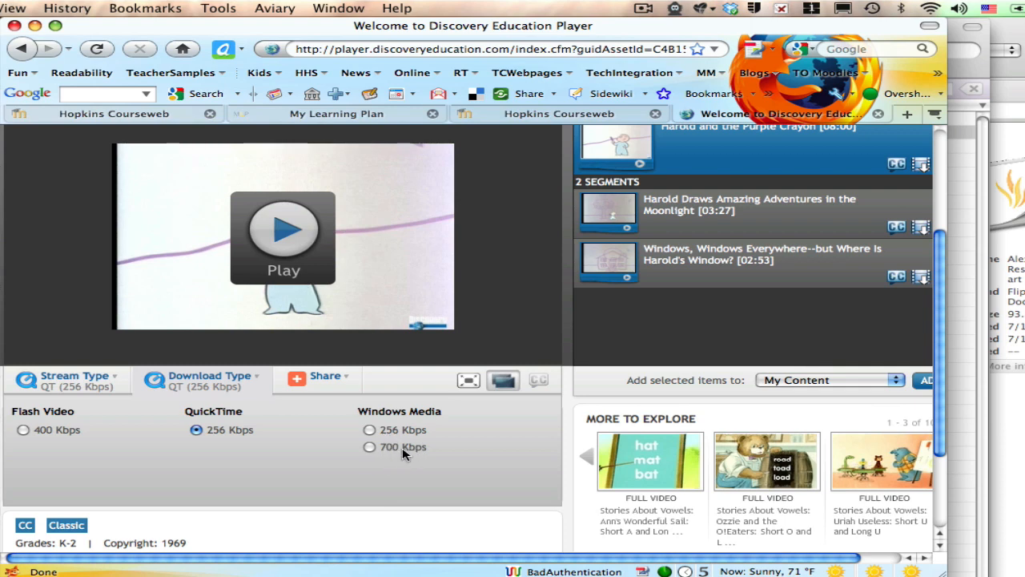
mouse_move(634, 423)
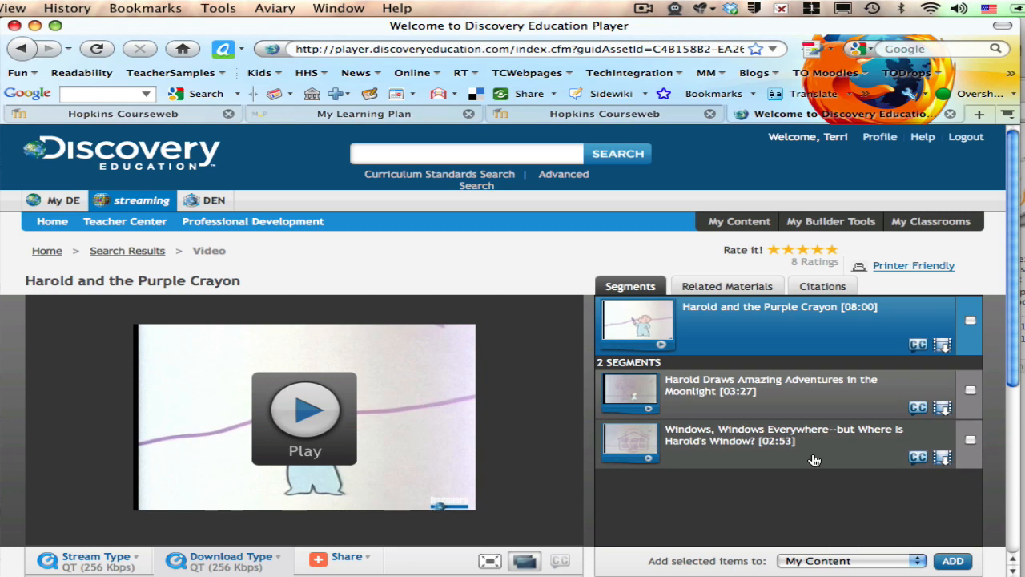
mouse_move(909, 368)
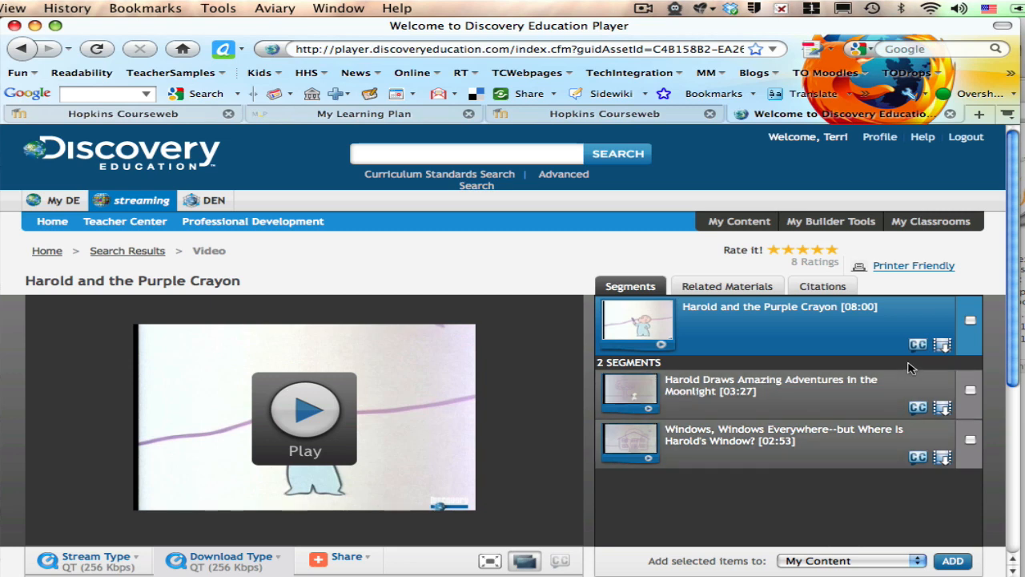
mouse_move(942, 344)
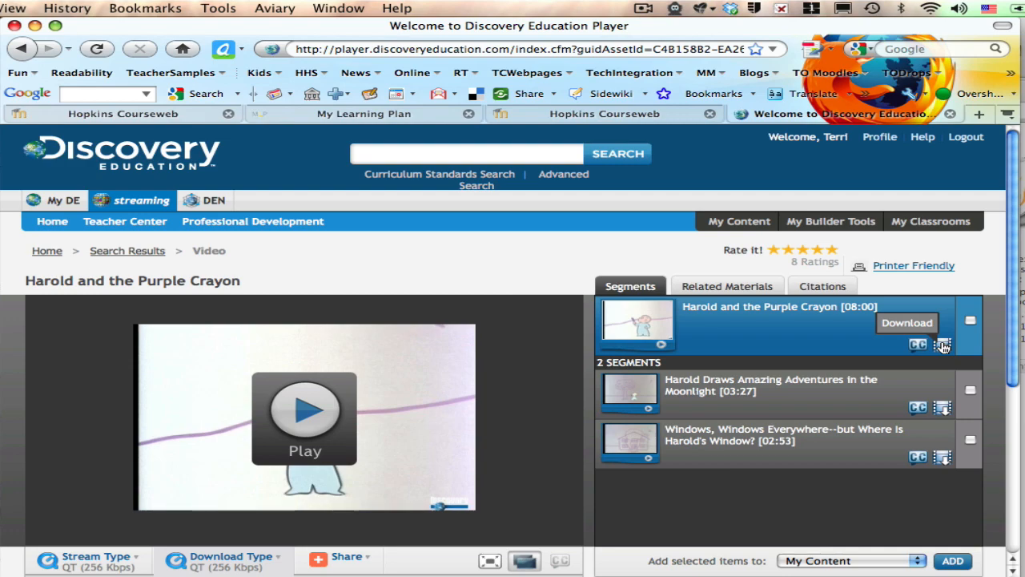
left_click(942, 346)
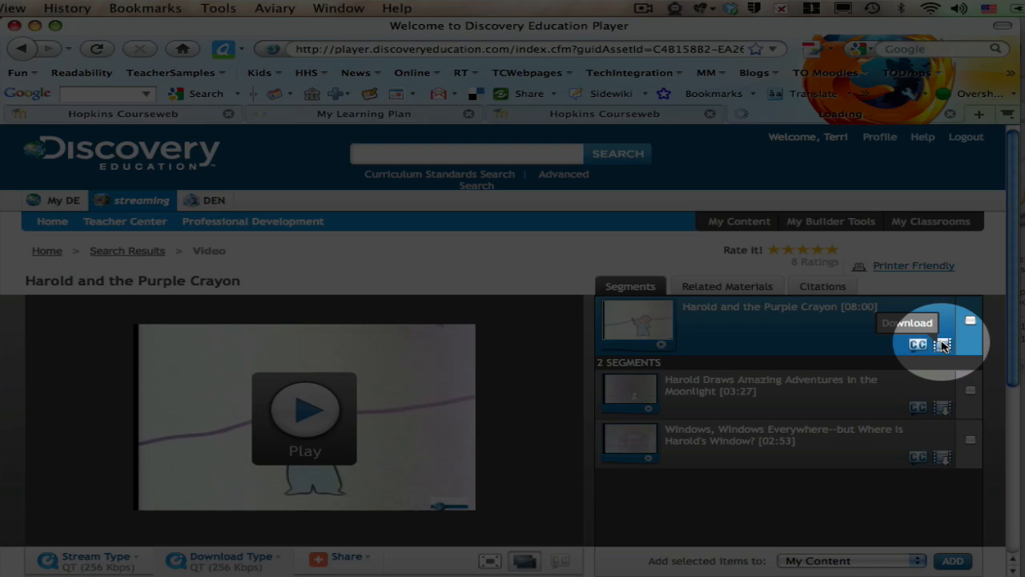
Step: Download the full Harold and the Purple Crayon [08:00] segment as a .mov file
left_click(942, 344)
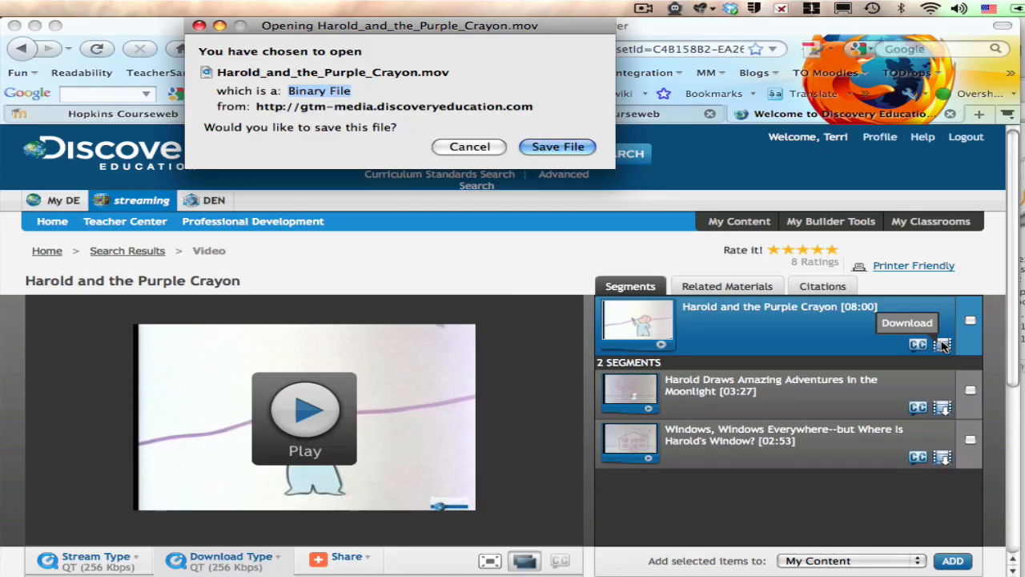
mouse_move(531, 63)
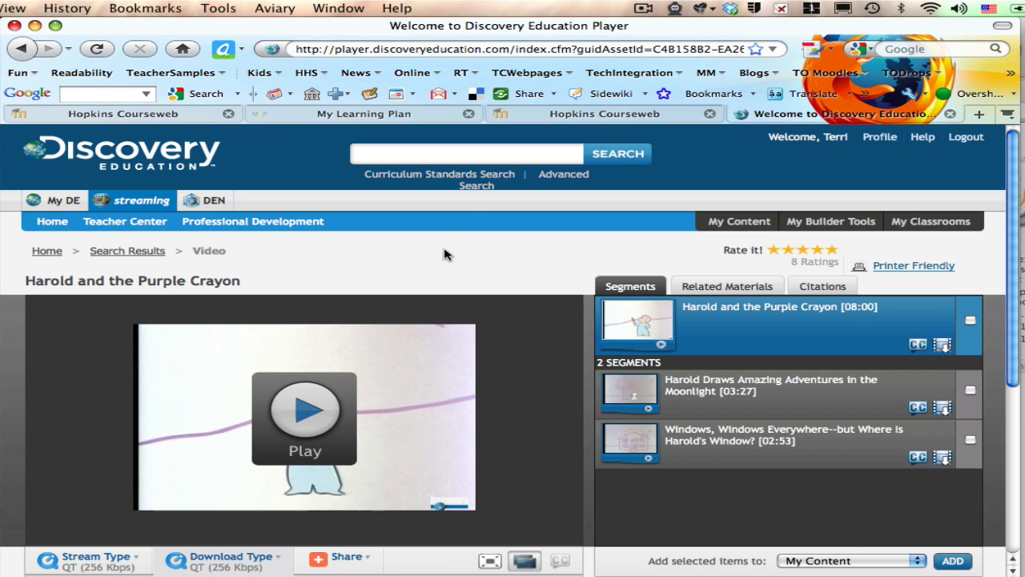
mouse_move(453, 231)
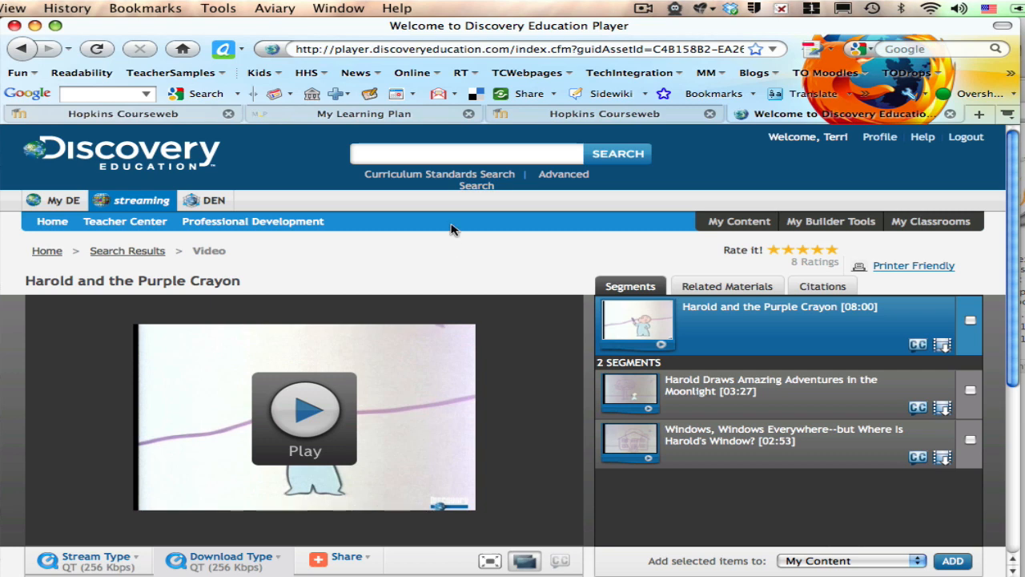